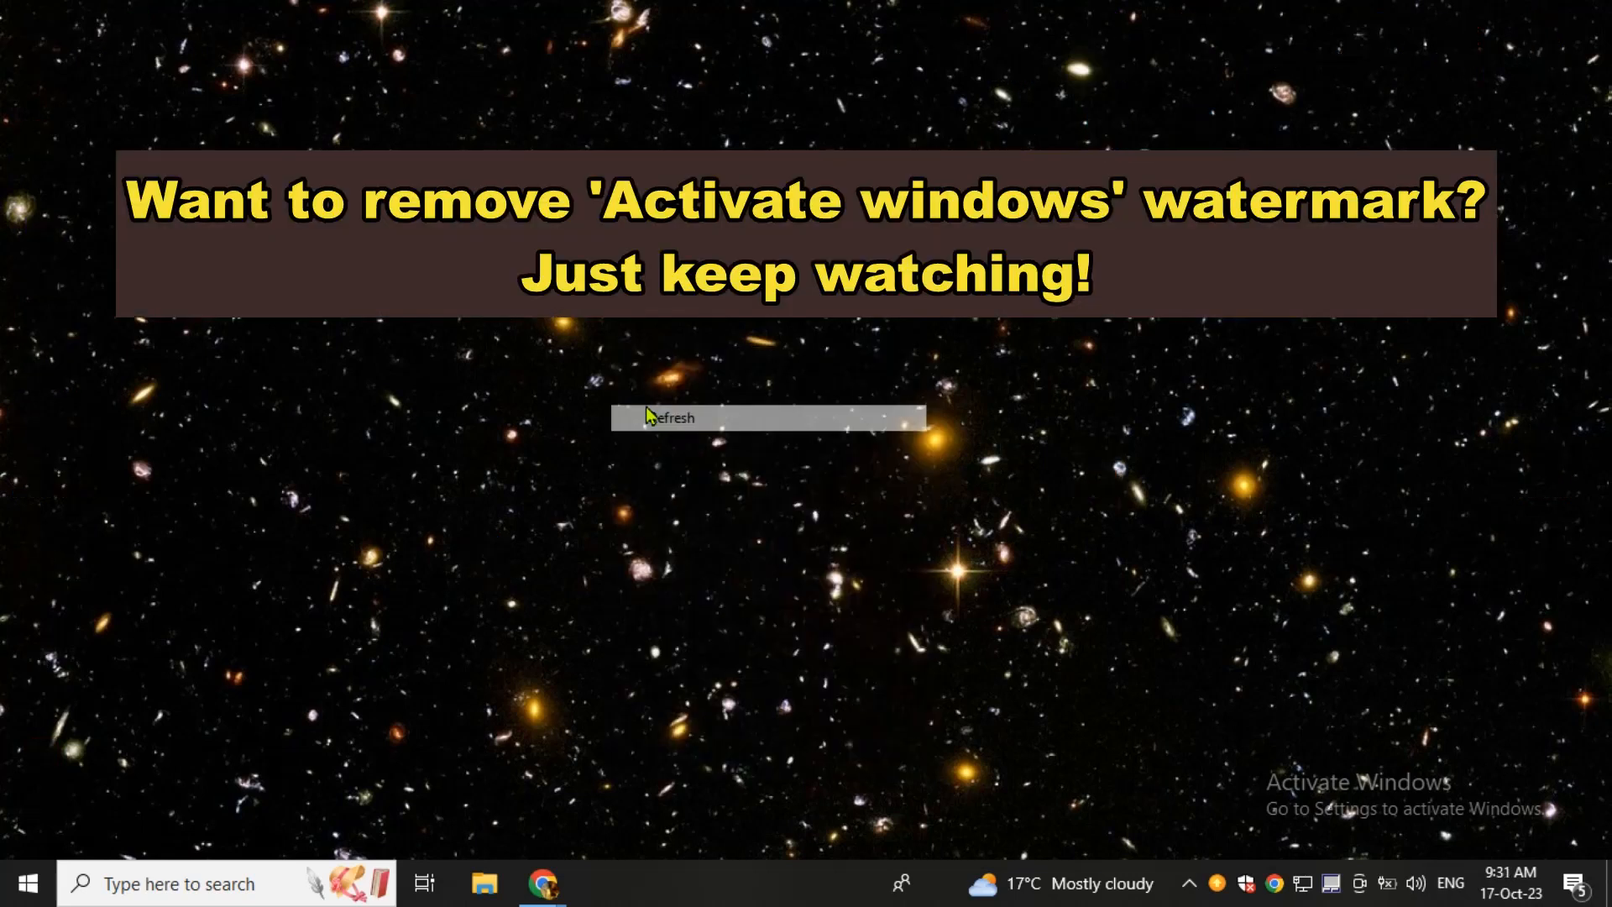
- Create a new blank Text Document on the desktop from the desktop's New menu
click(675, 416)
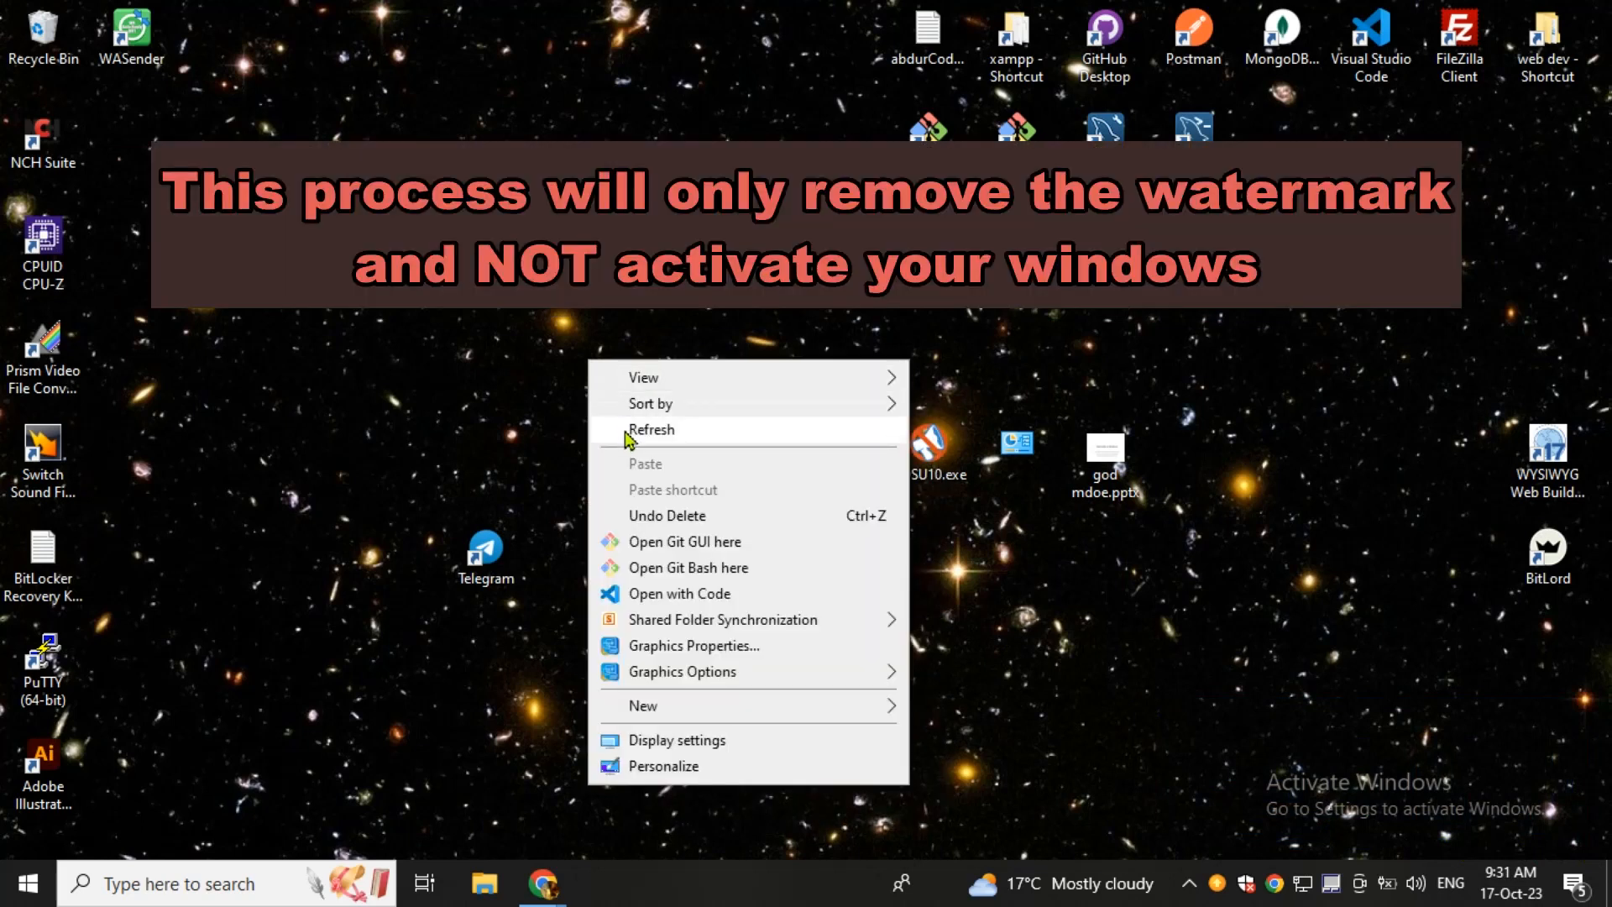
click(651, 428)
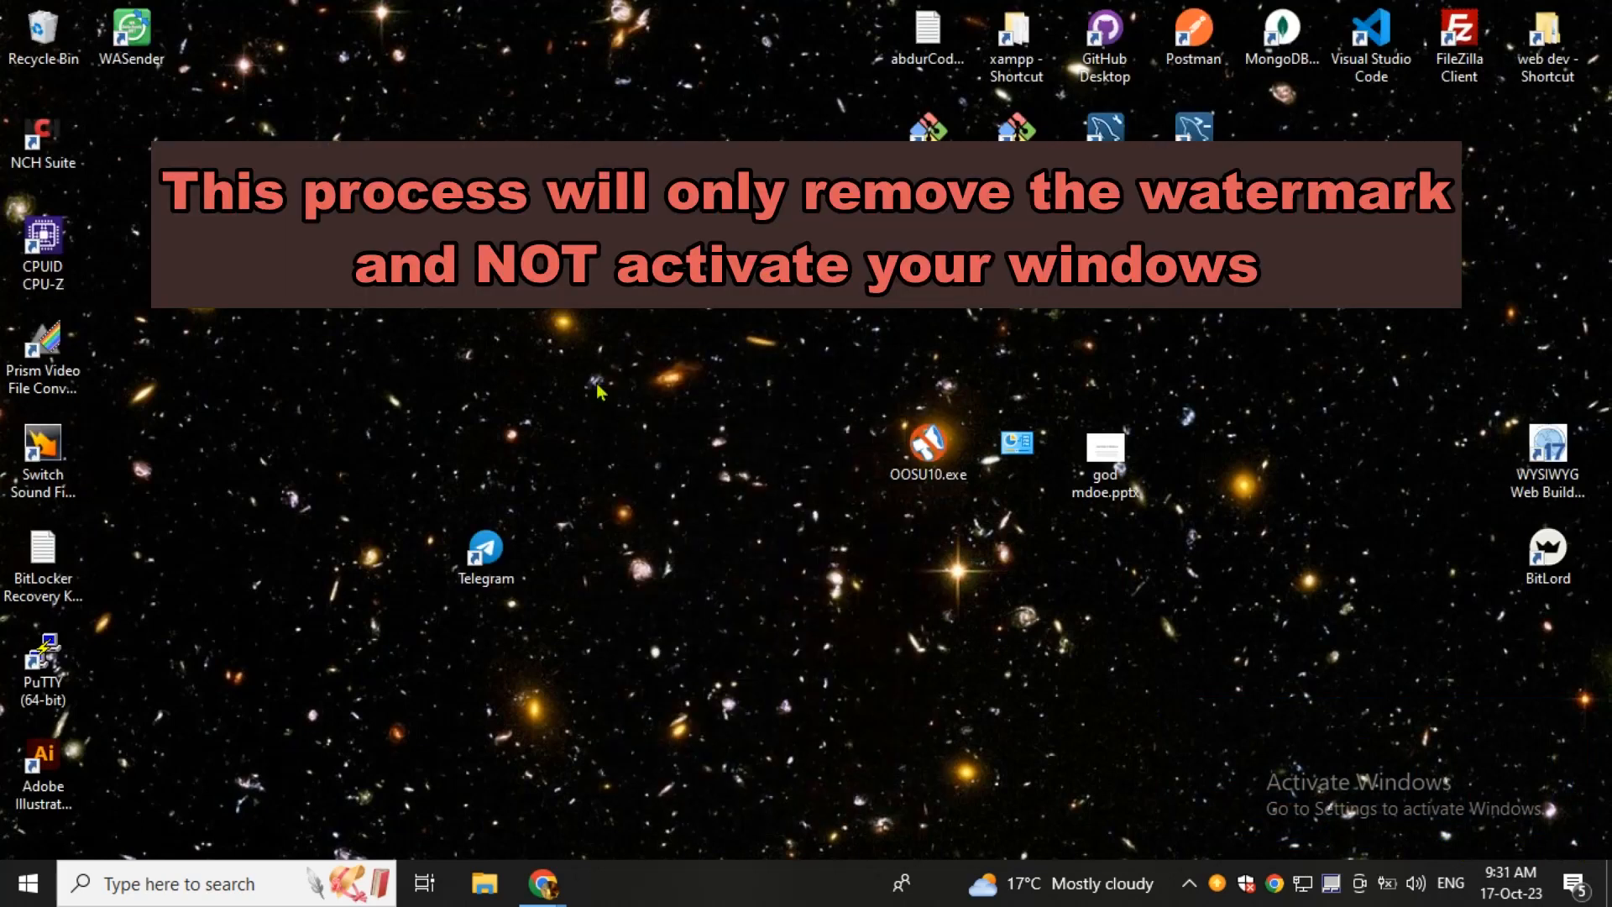
mouse_move(638, 452)
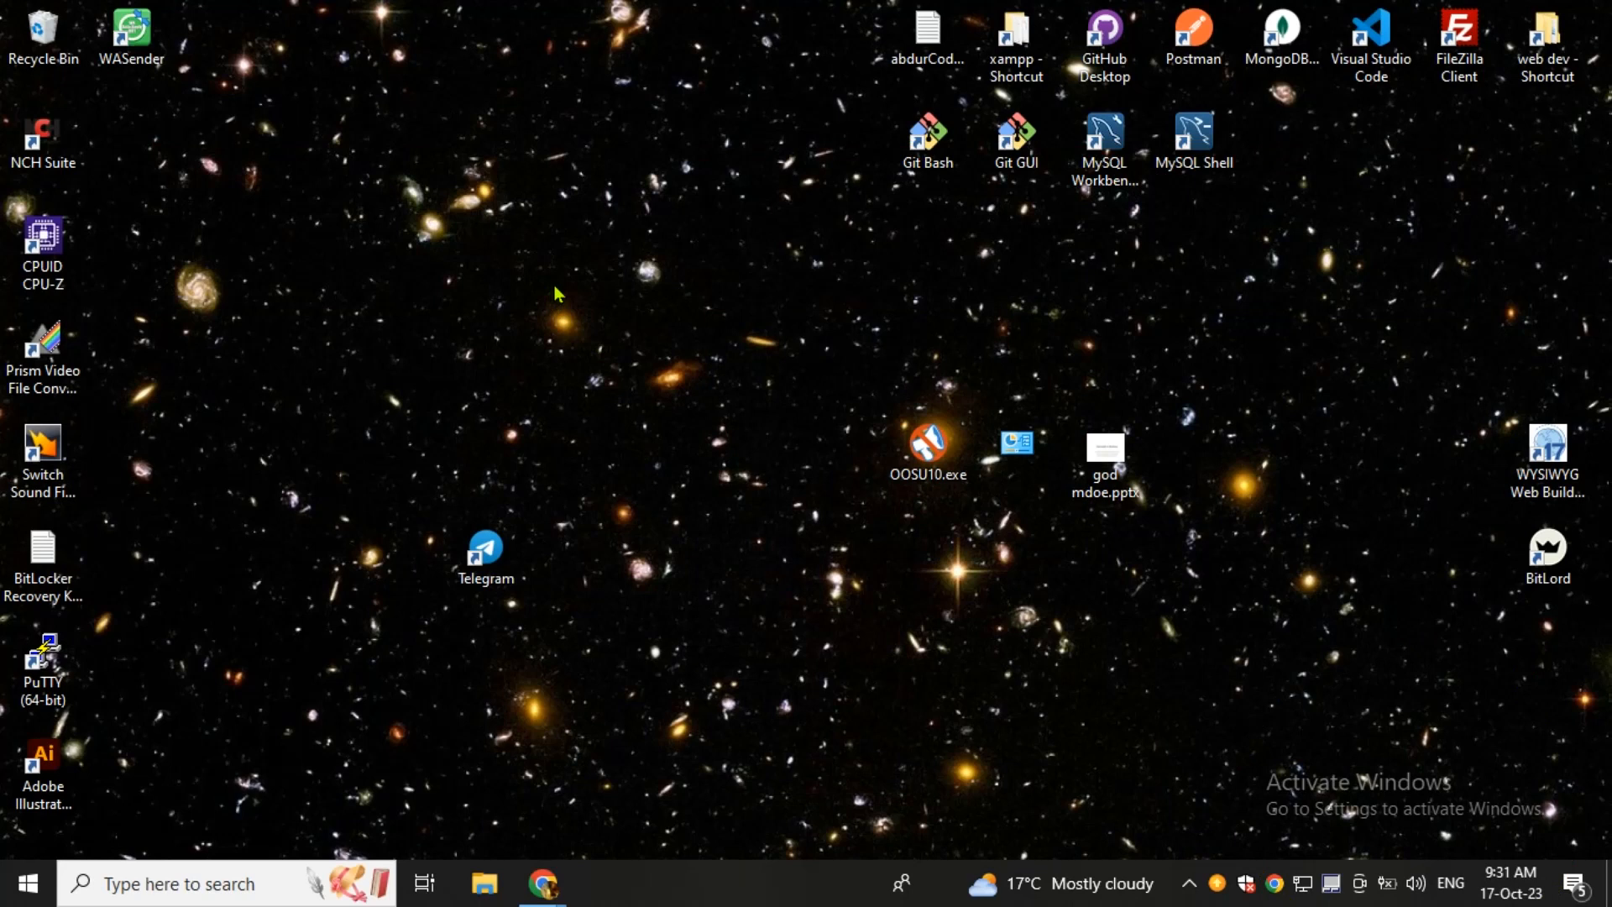
right_click(556, 294)
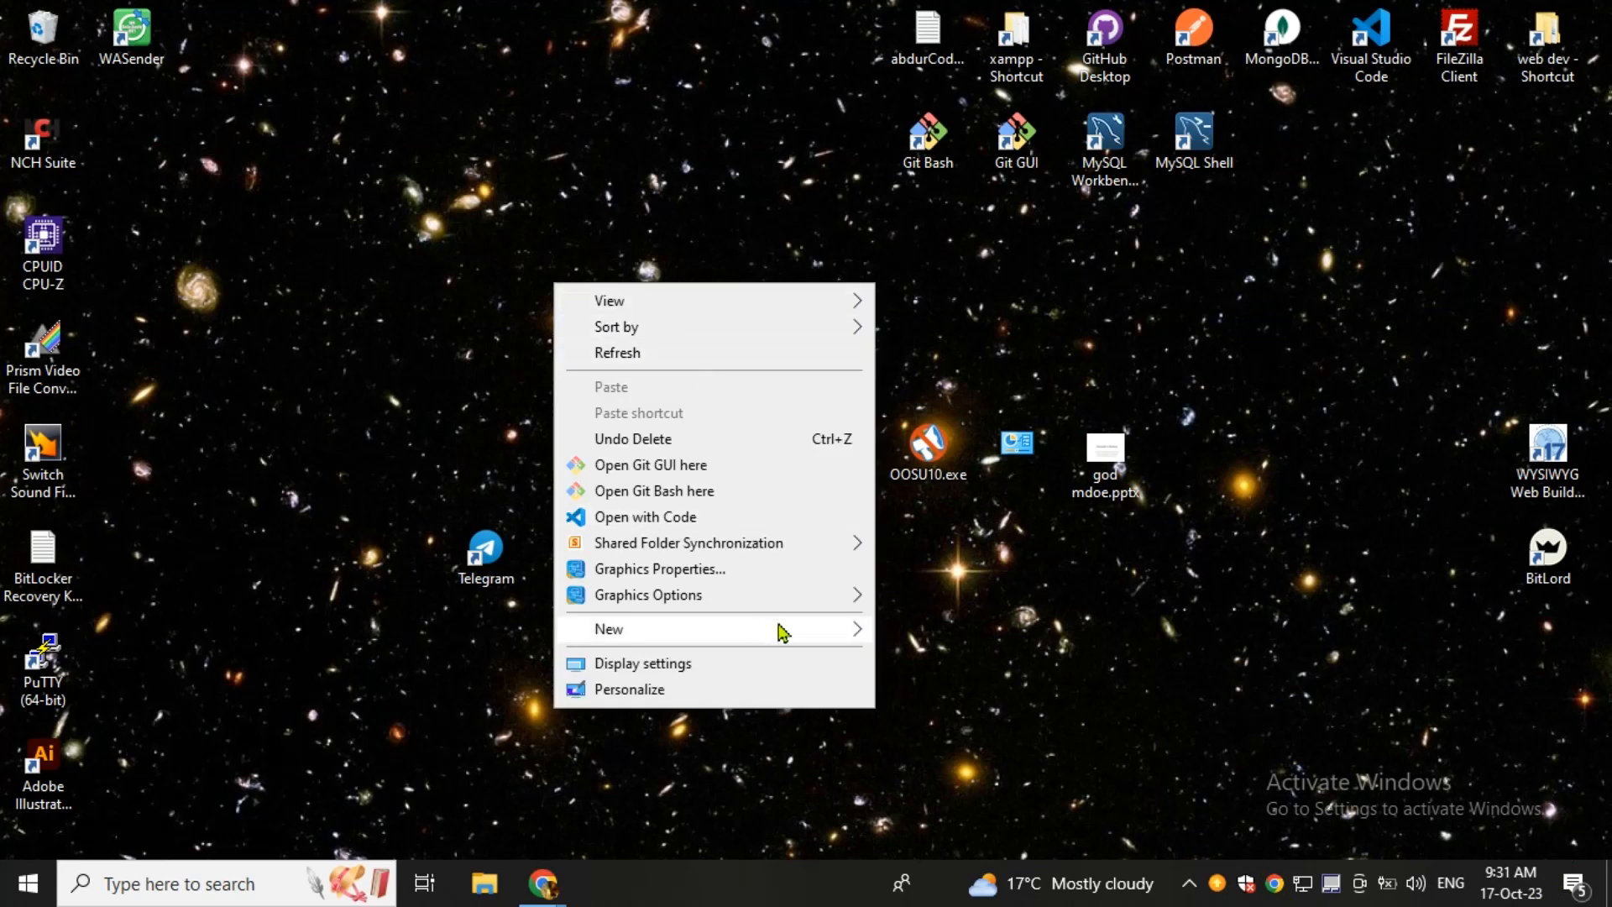
click(608, 628)
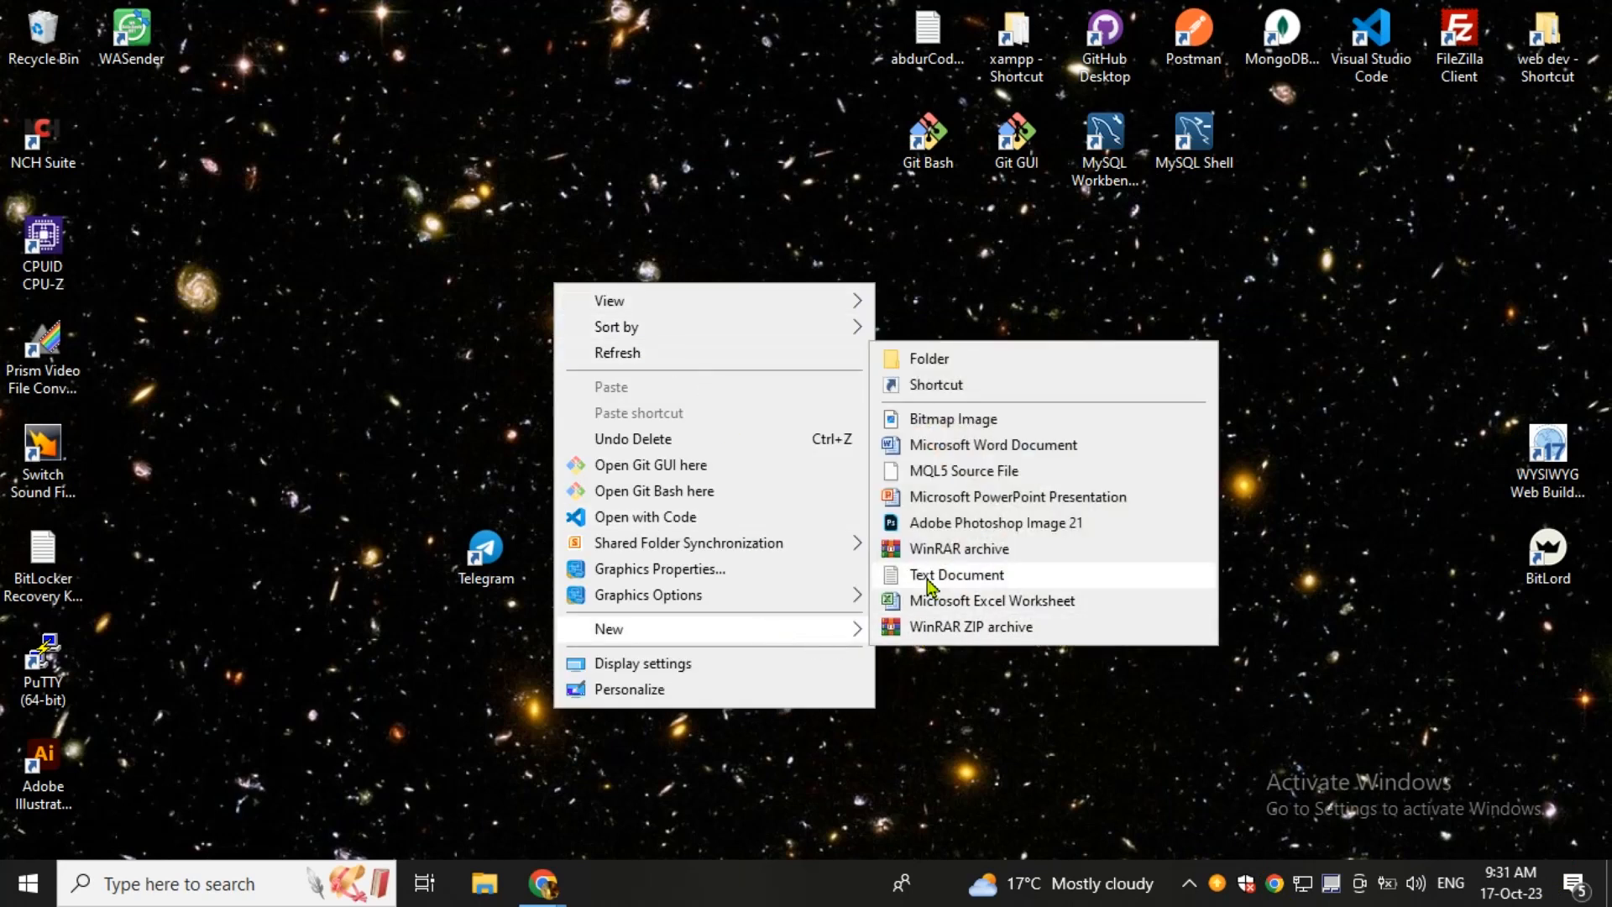
click(955, 574)
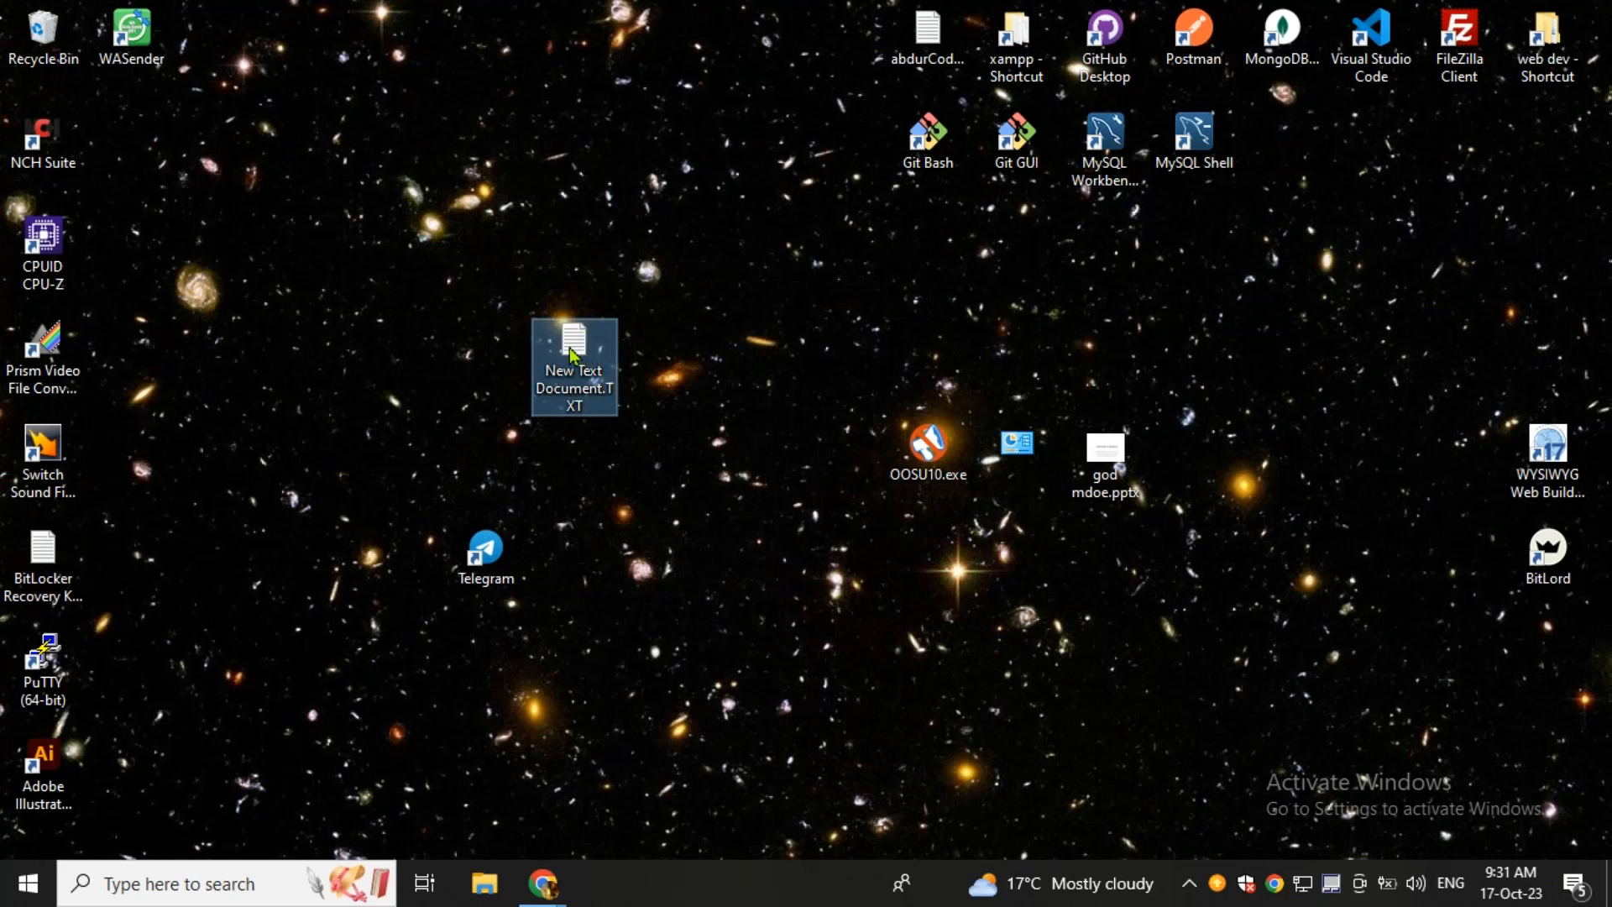
- Open New Text Document.txt in Notepad with the explorer.exe kill-and-restart script entered
double_click(574, 364)
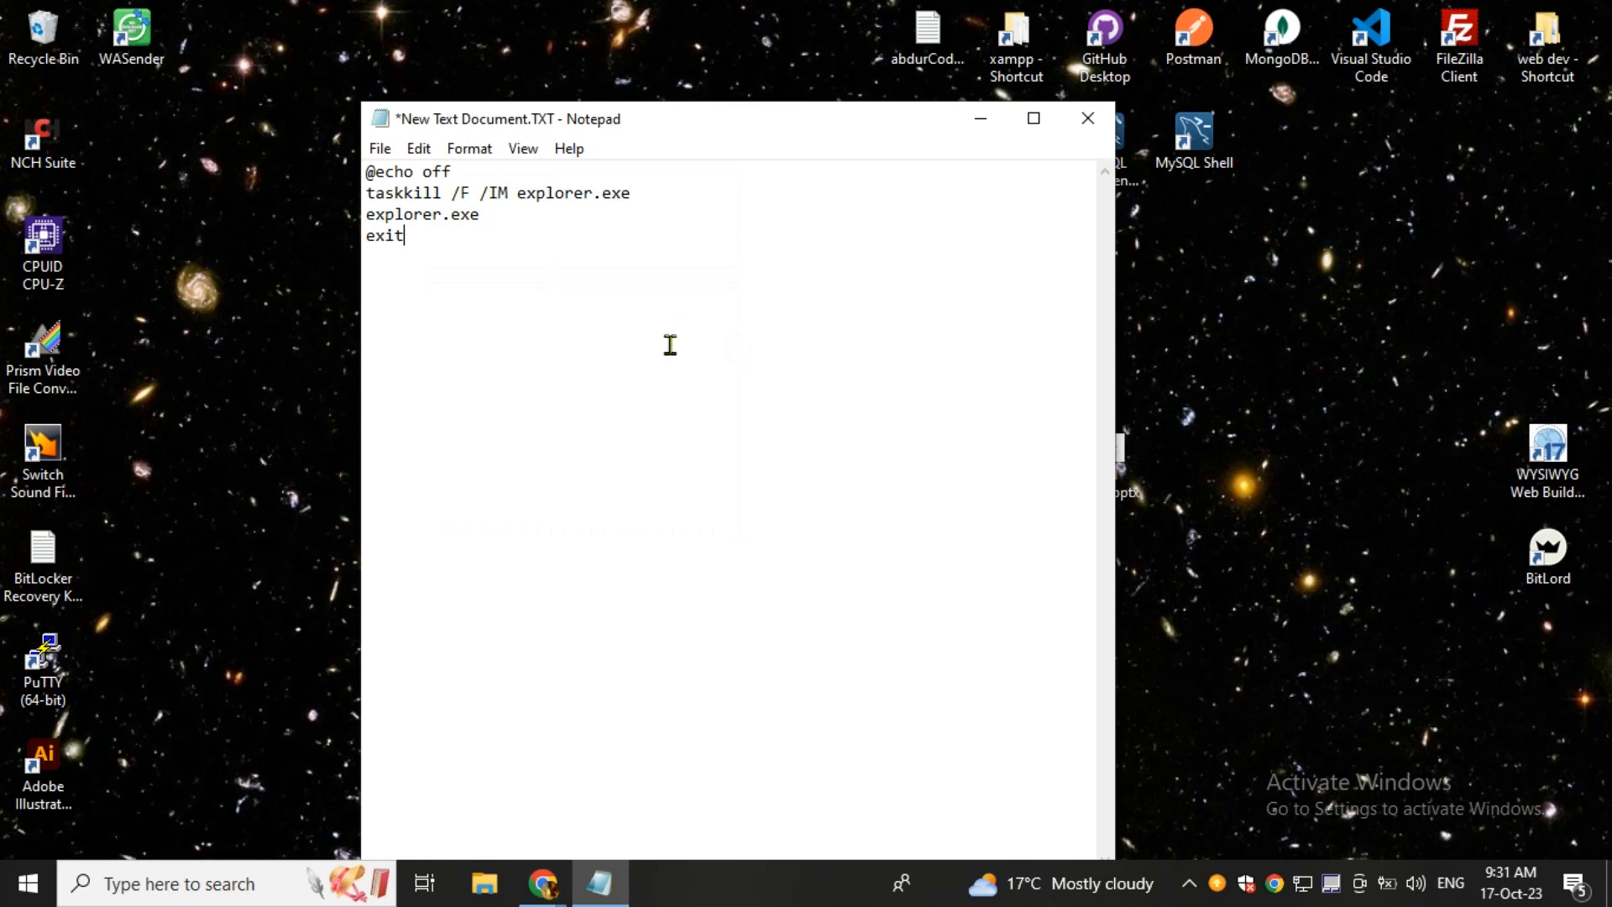
click(377, 148)
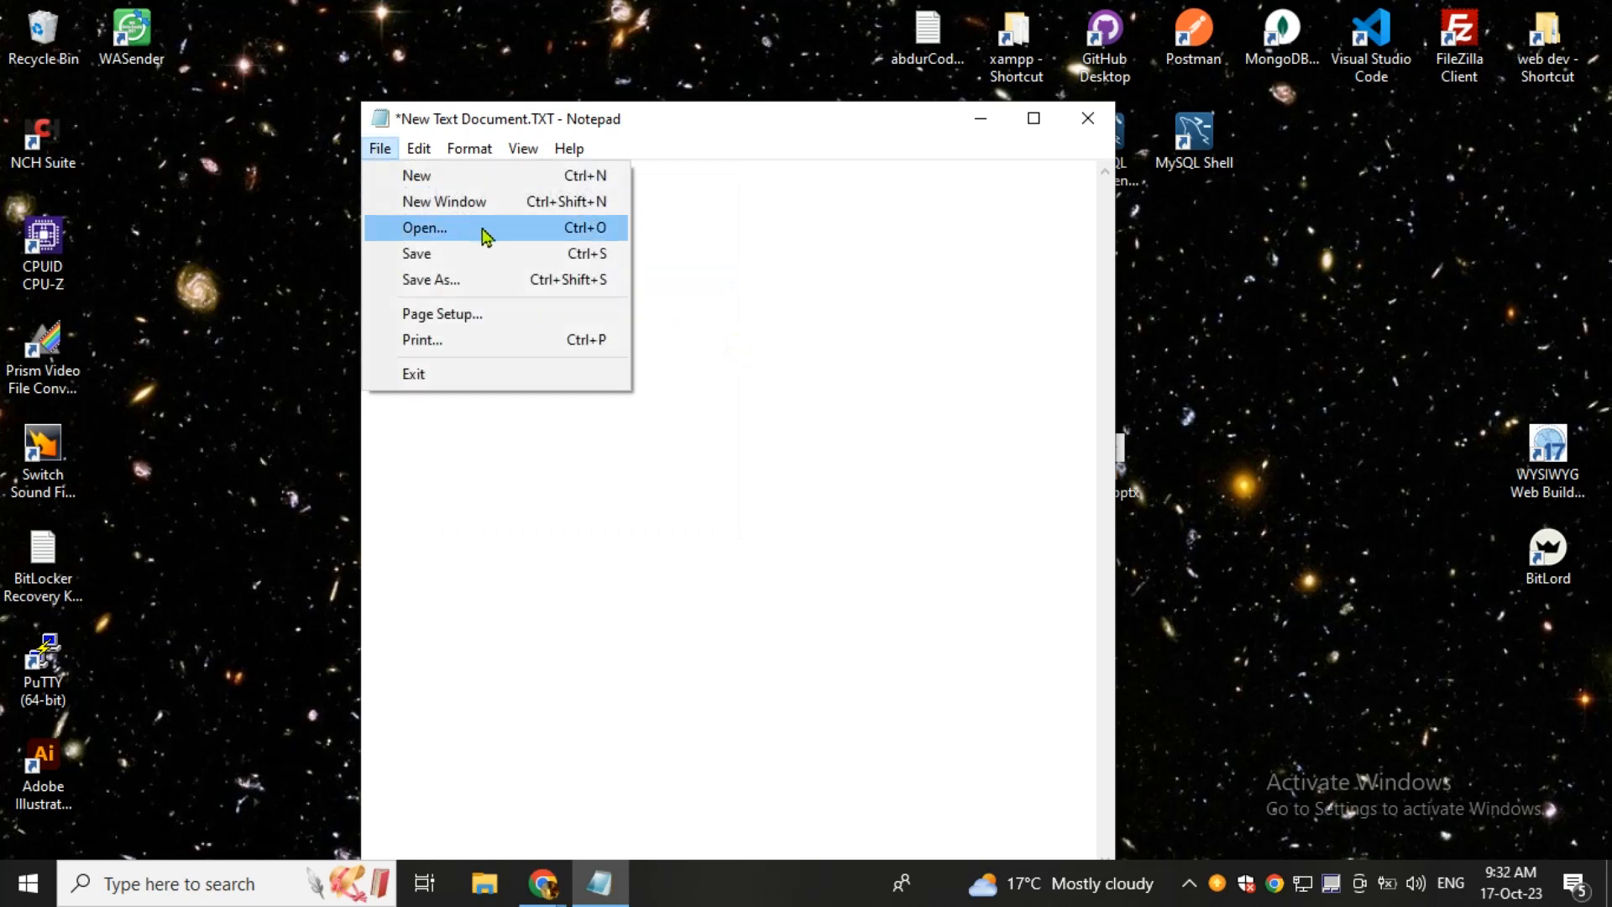
- Save the Notepad script to the desktop as remove.bat via Save As
click(430, 279)
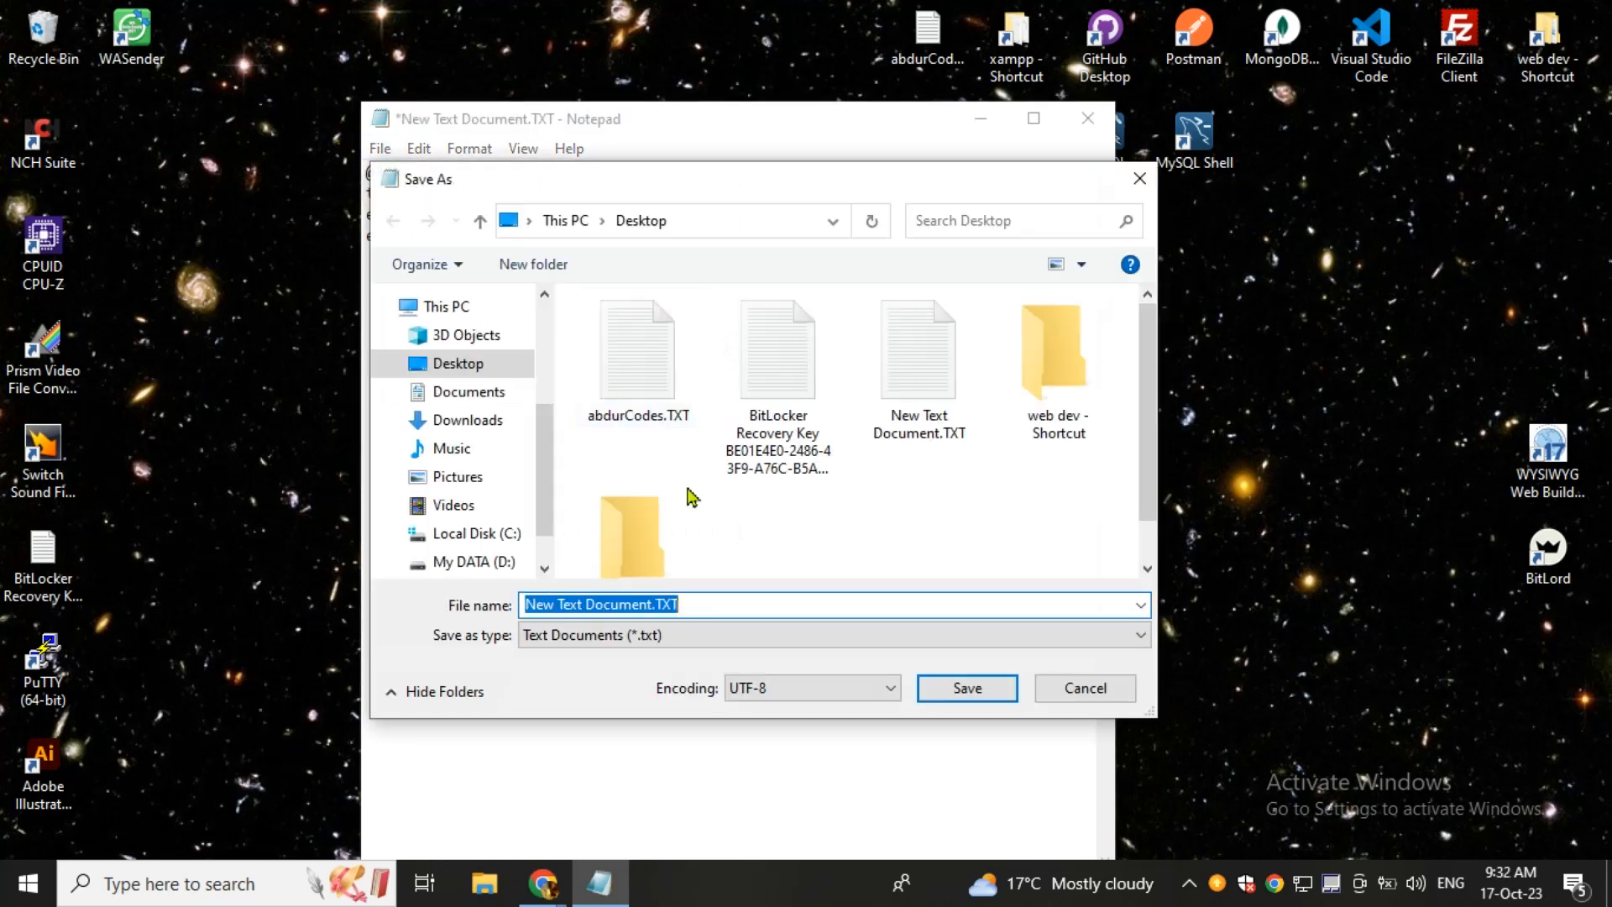
text(remove)
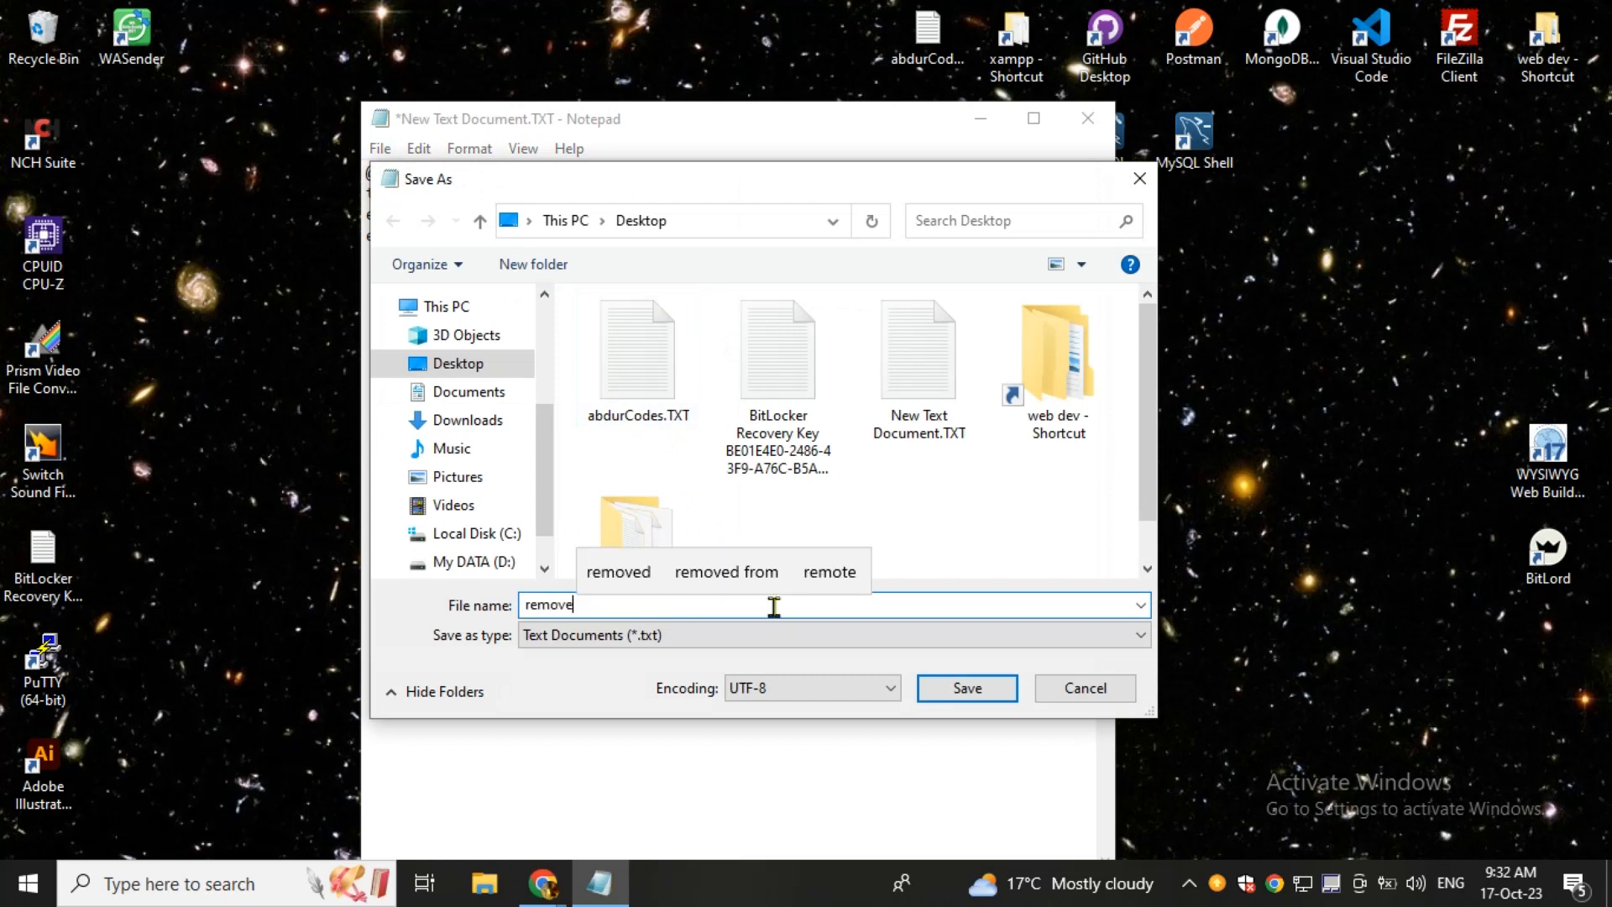
text(.bat)
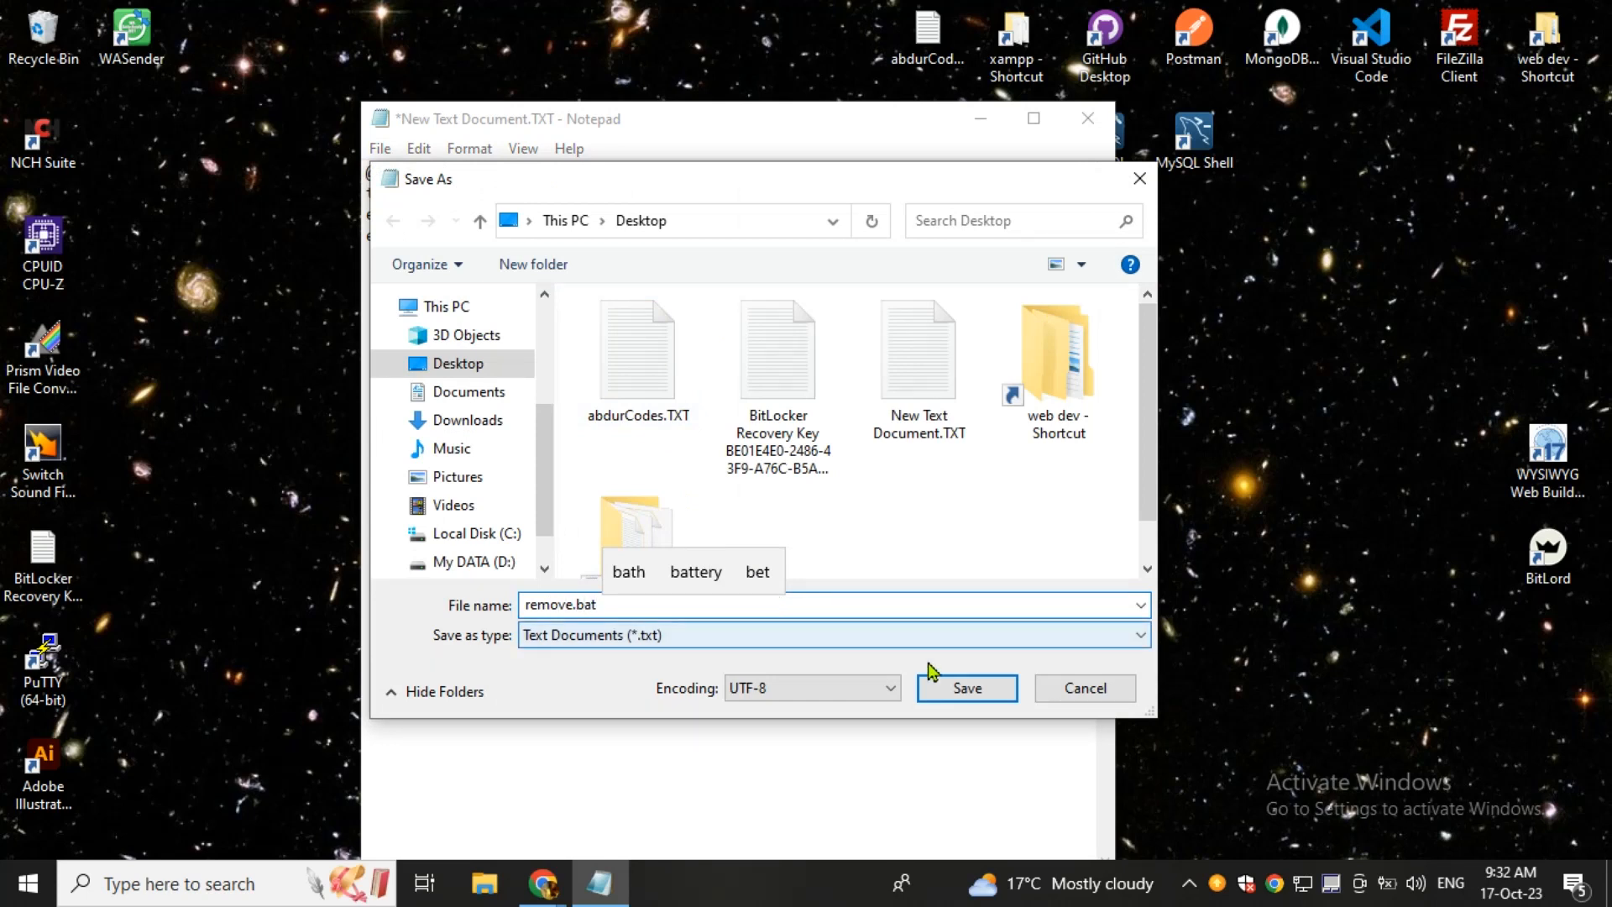
click(965, 689)
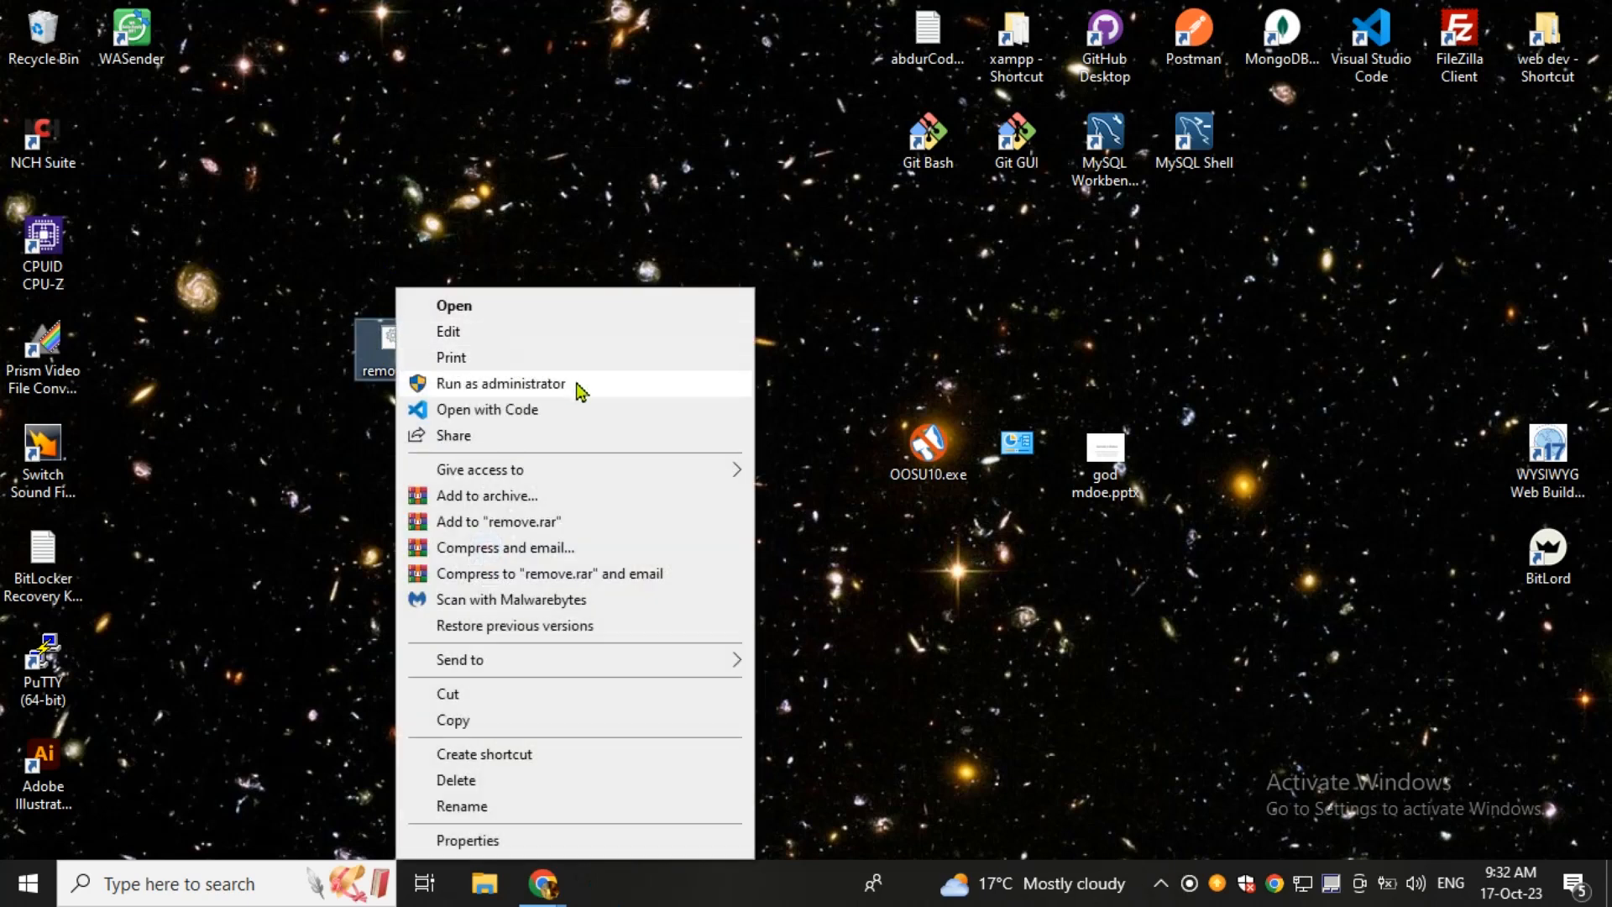
mouse_move(576, 398)
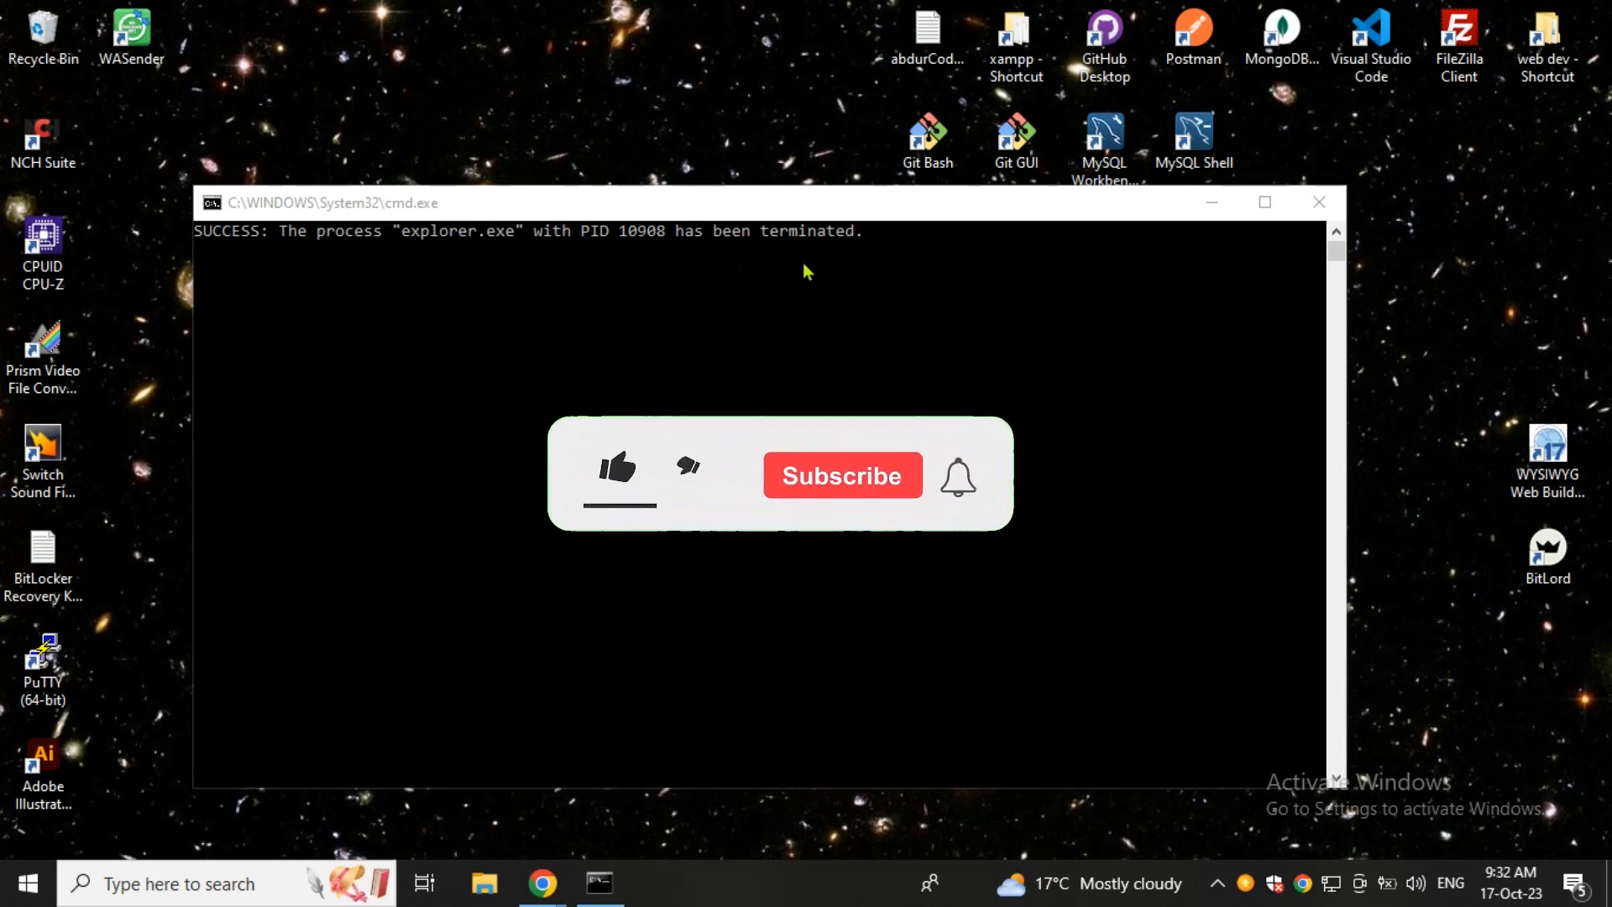
- Let the Command Prompt script terminate explorer.exe and restart the desktop shell
click(616, 470)
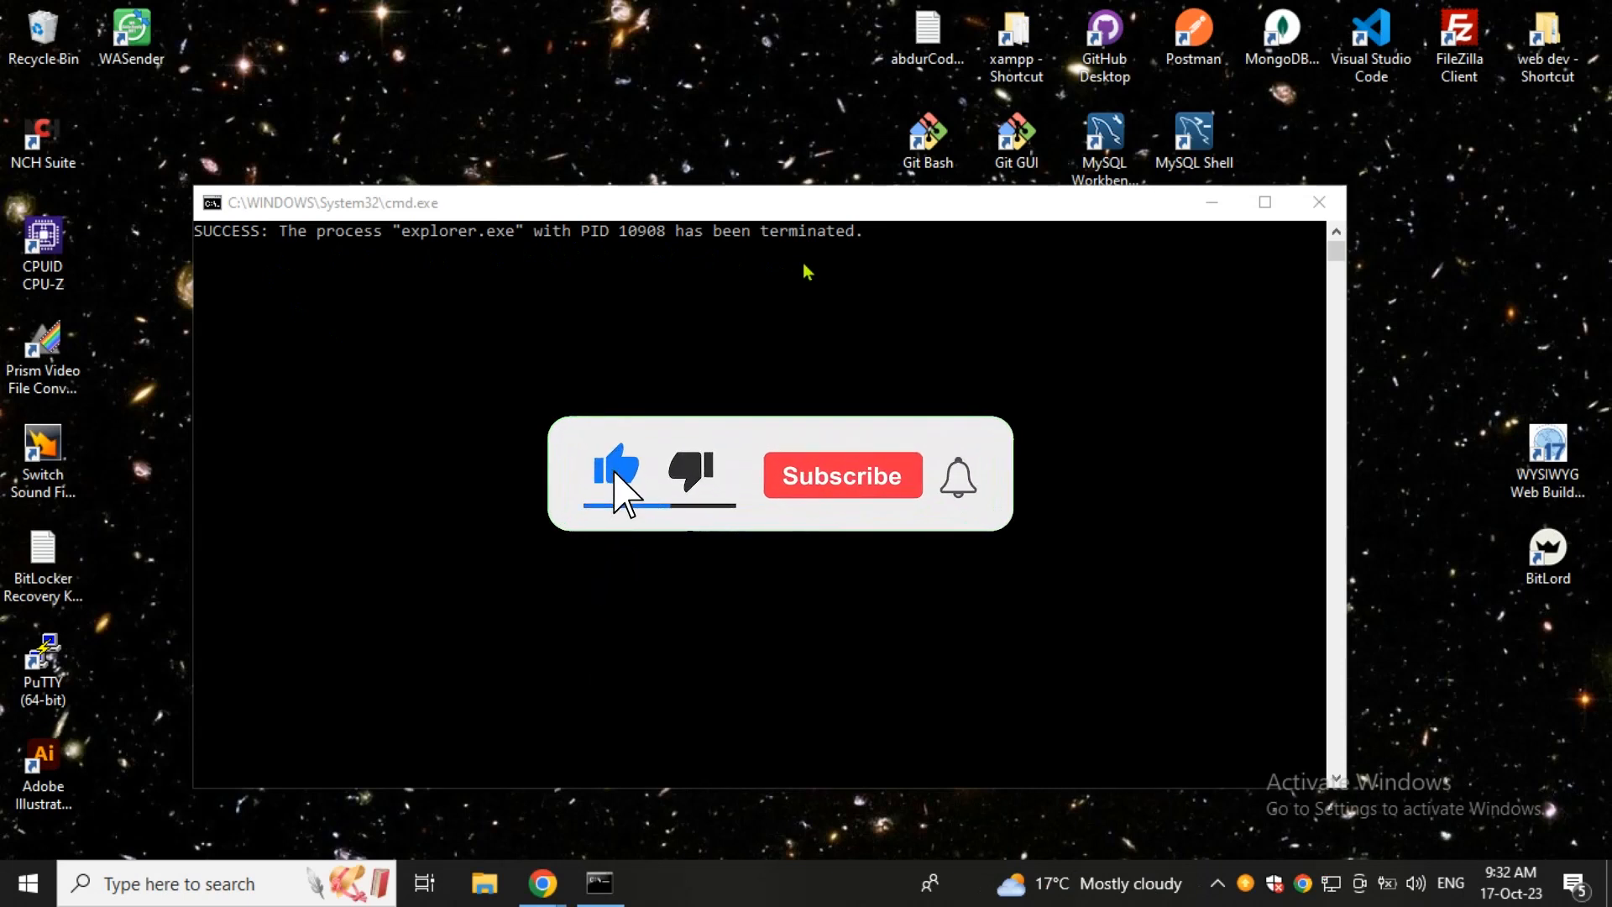
click(841, 475)
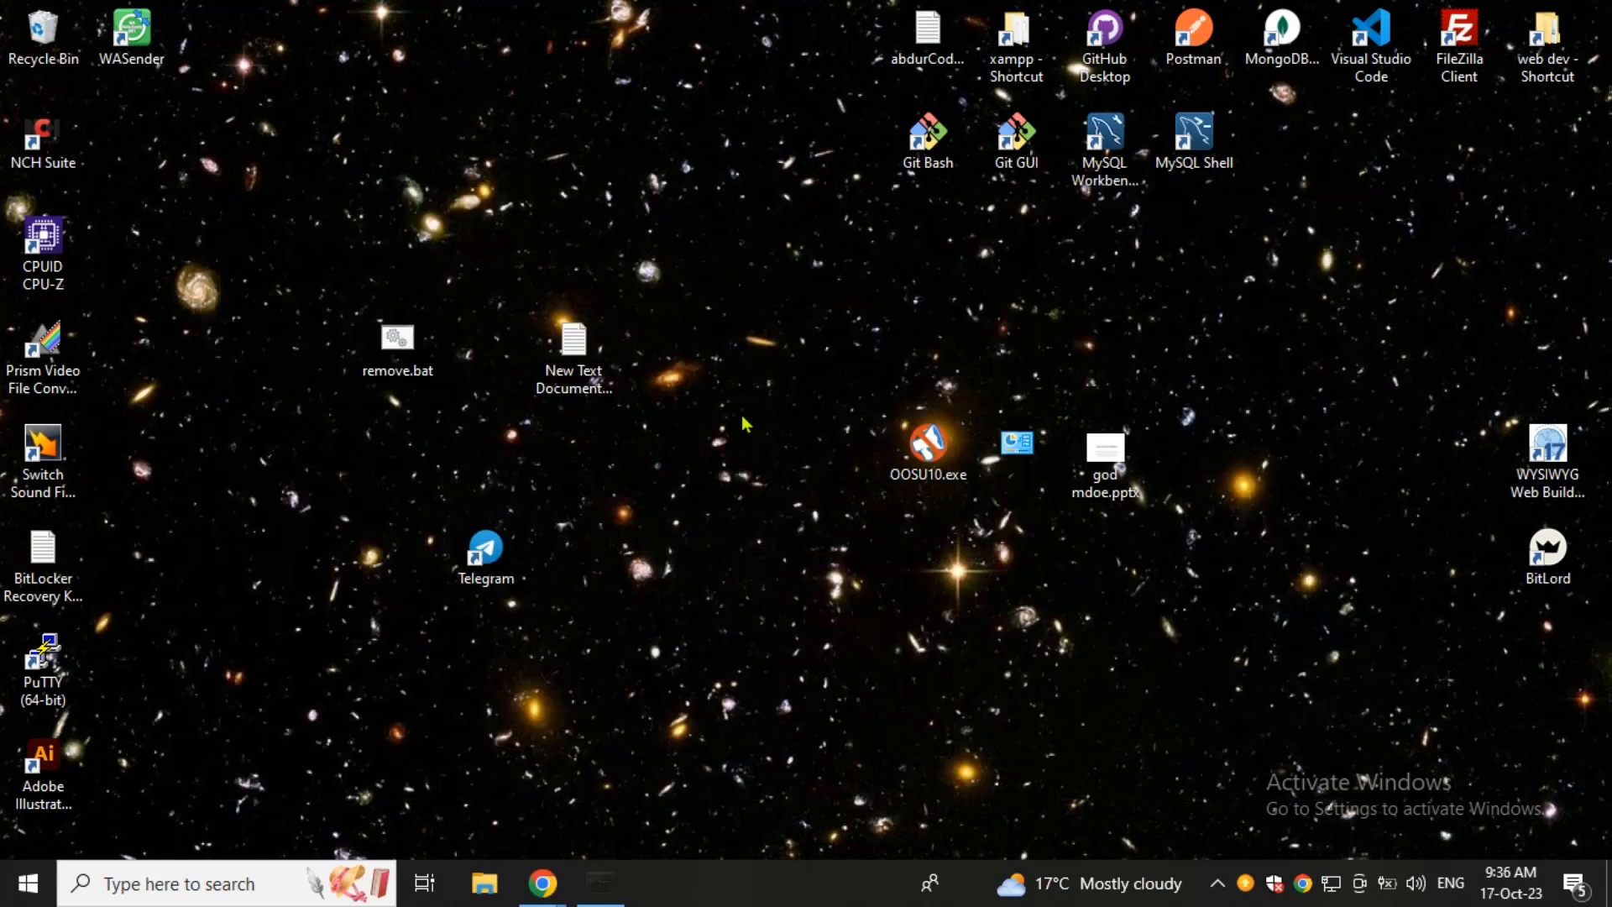
mouse_move(778, 489)
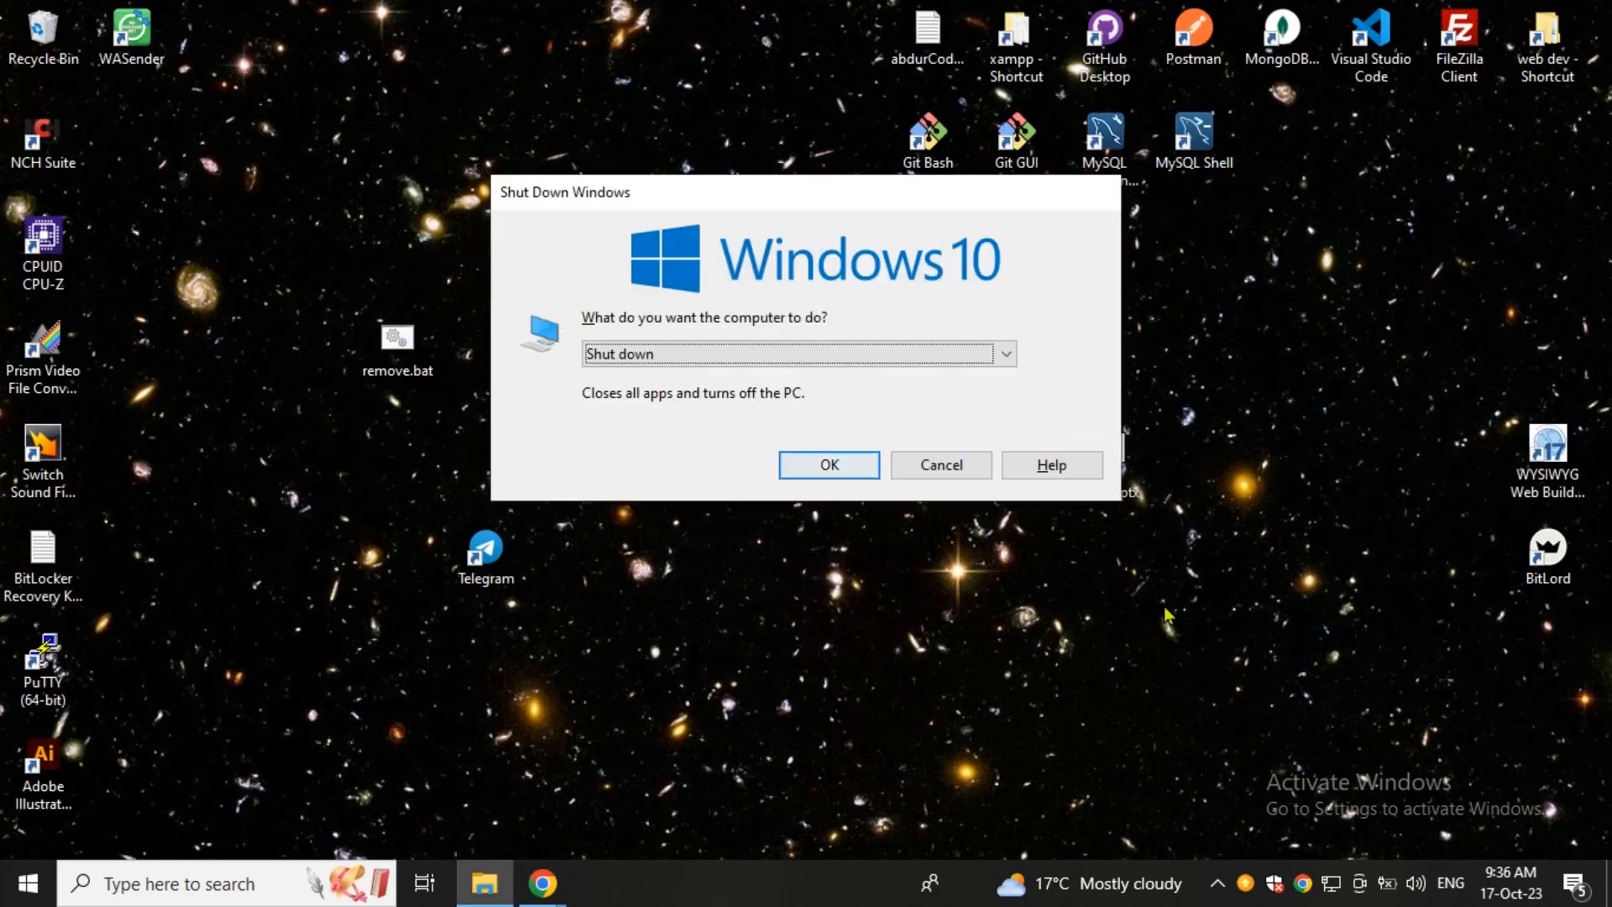
- Choose Restart in the Shut Down Windows dialog to reboot the PC
click(939, 465)
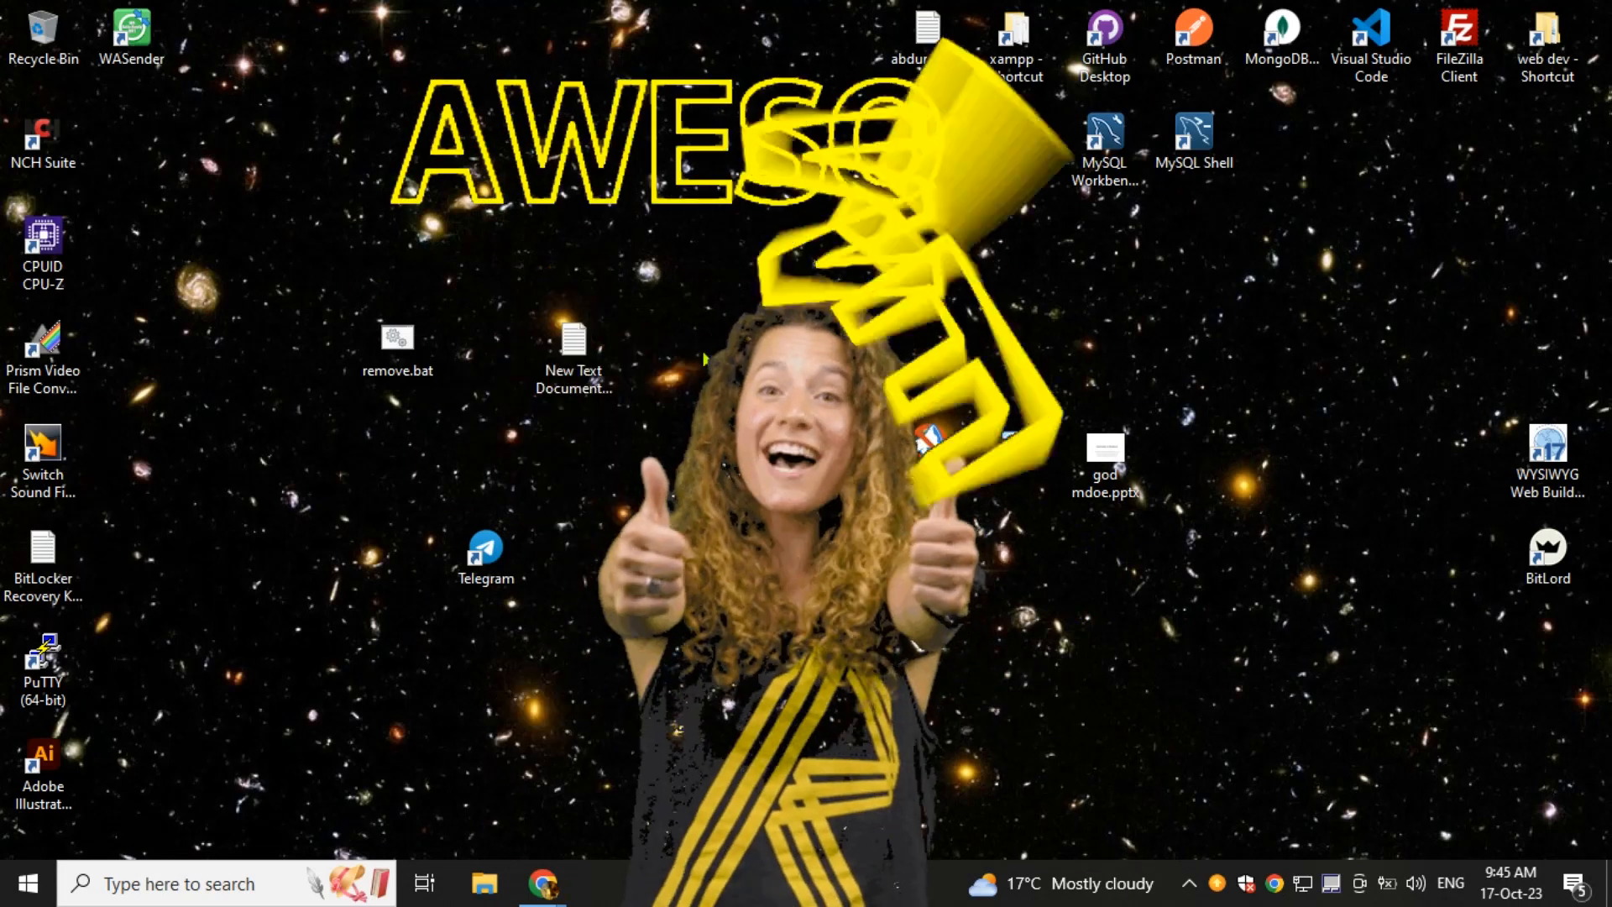